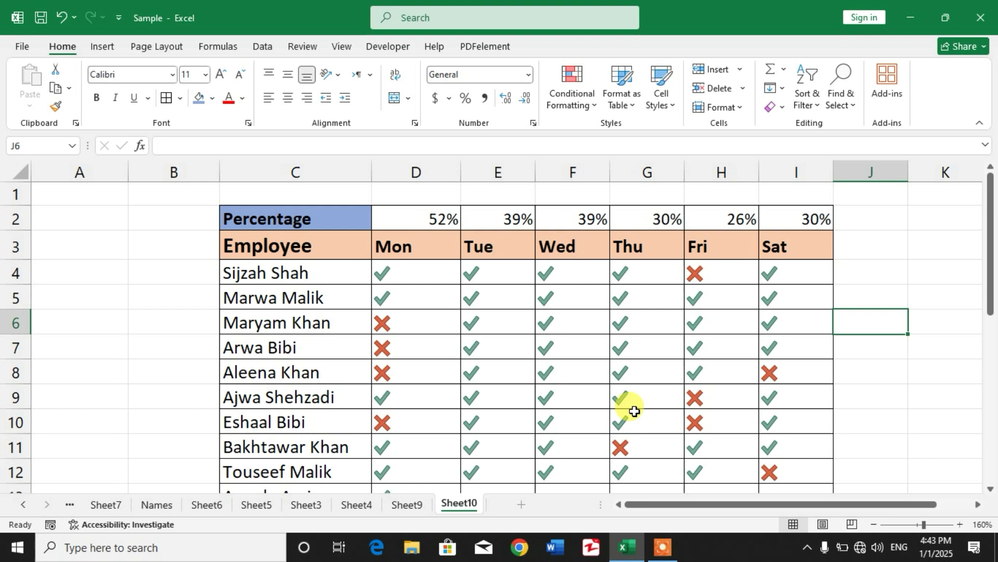
{"action": "mouse_move", "coordinate": [561, 398]}
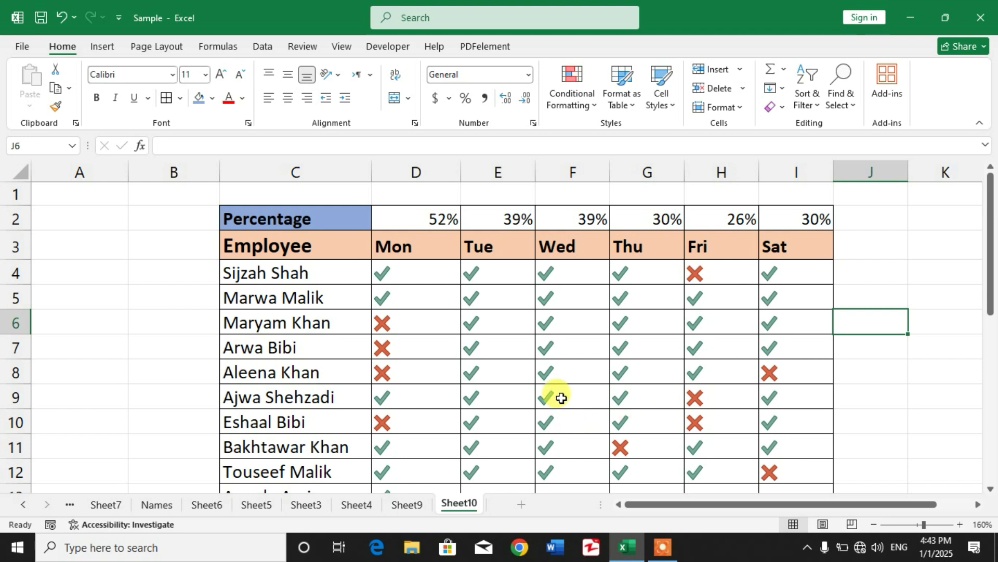
{"action": "mouse_move", "coordinate": [535, 333]}
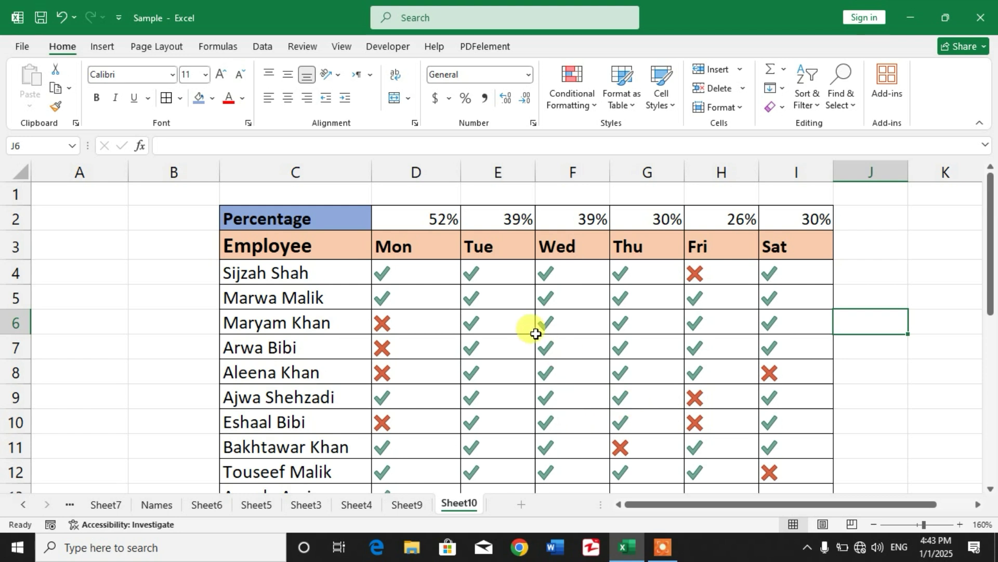
{"action": "mouse_move", "coordinate": [347, 262]}
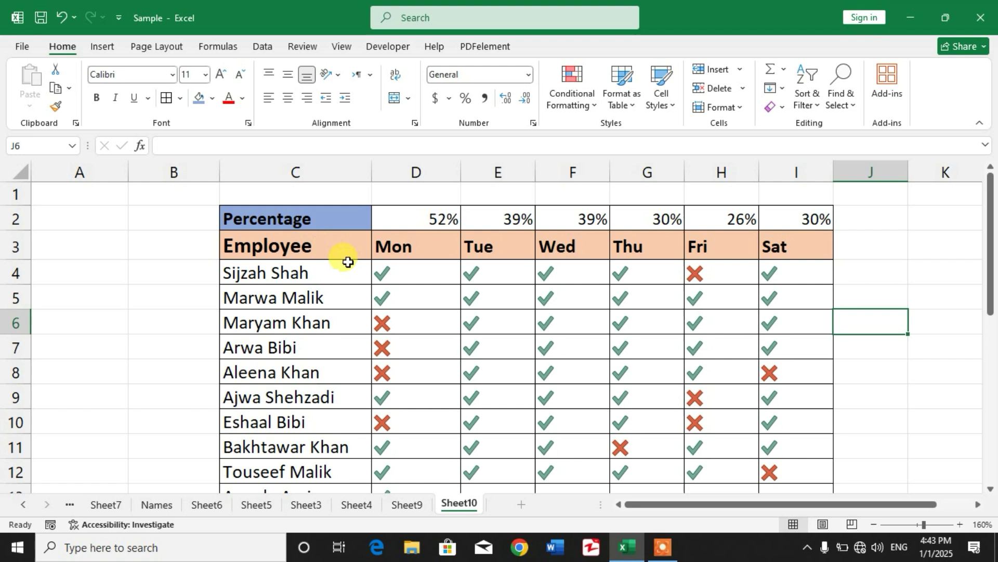
{"action": "mouse_move", "coordinate": [443, 278]}
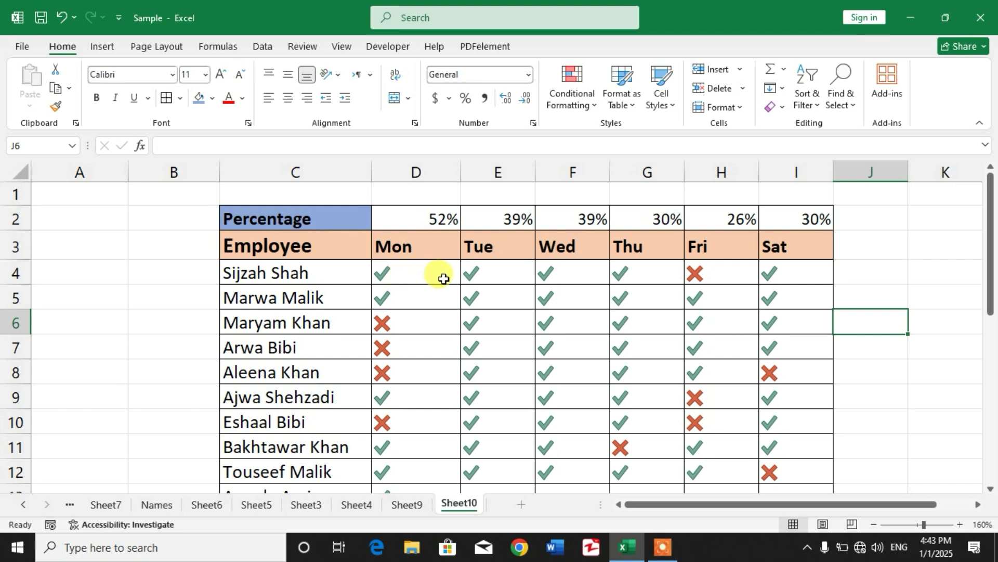
Check the percentage formulas, then type 0 in a Tuesday entry to mark that employee absent.
{"action": "left_click", "coordinate": [416, 218]}
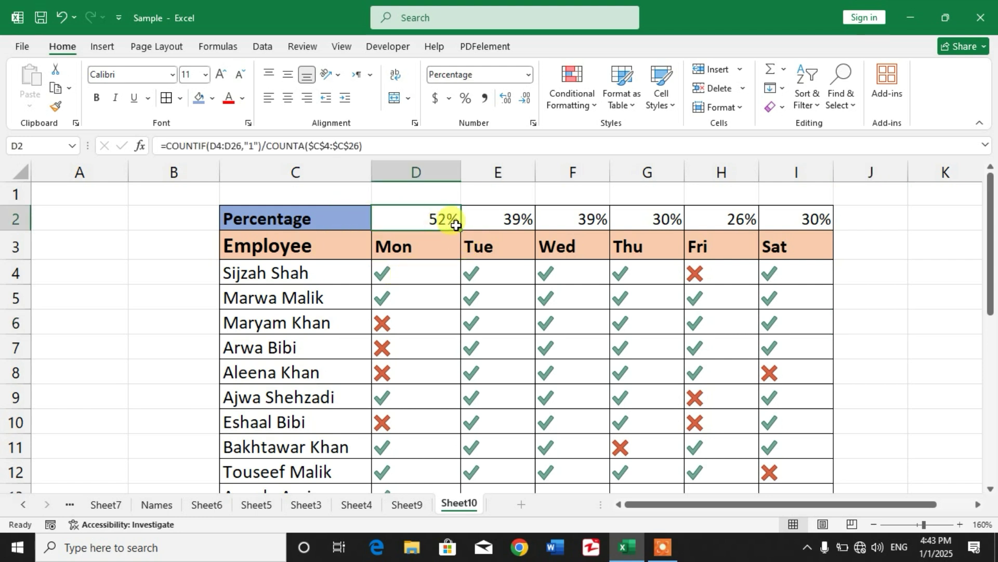
{"action": "left_click", "coordinate": [497, 219]}
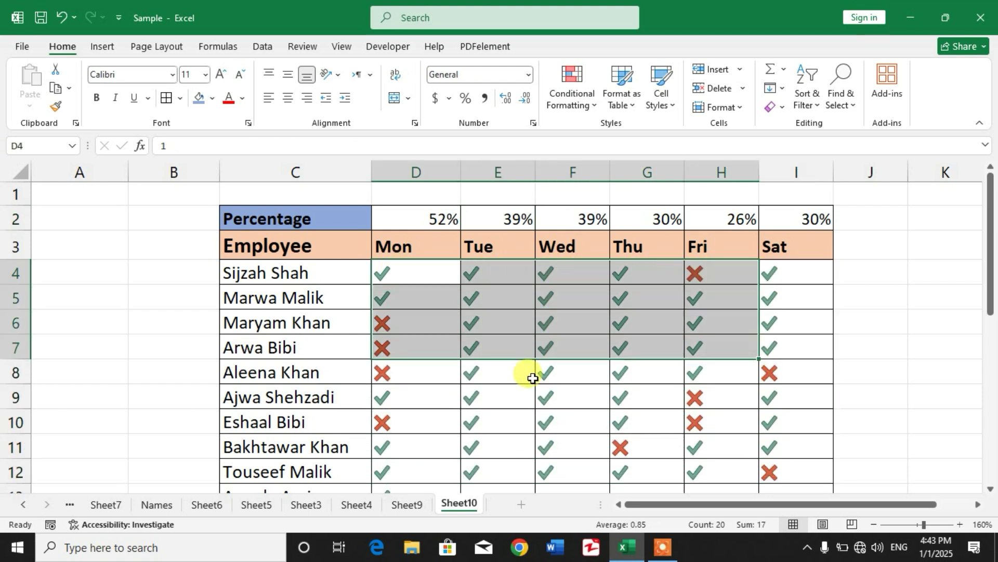
{"action": "left_click", "coordinate": [497, 372]}
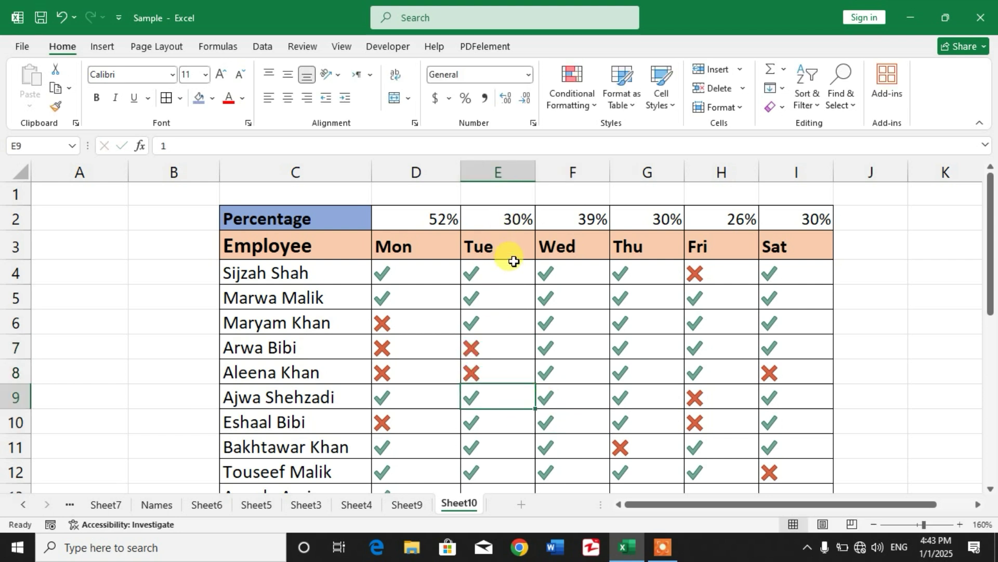
{"action": "type", "text": "0"}
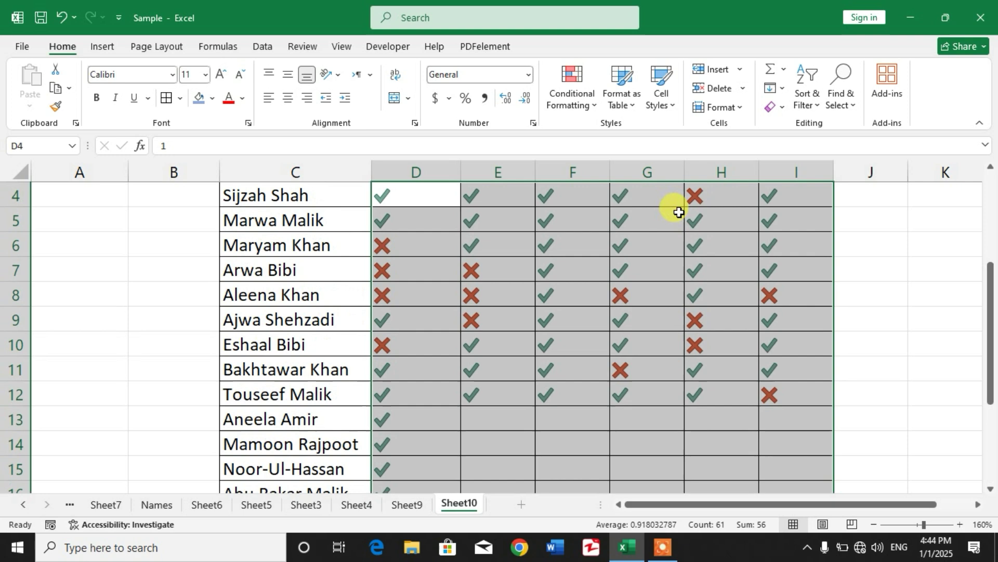
Drag the weekday headings into the percentage row, undo it, and scroll back down the grid.
{"action": "scroll", "scroll_direction": "up", "scroll_amount": 3}
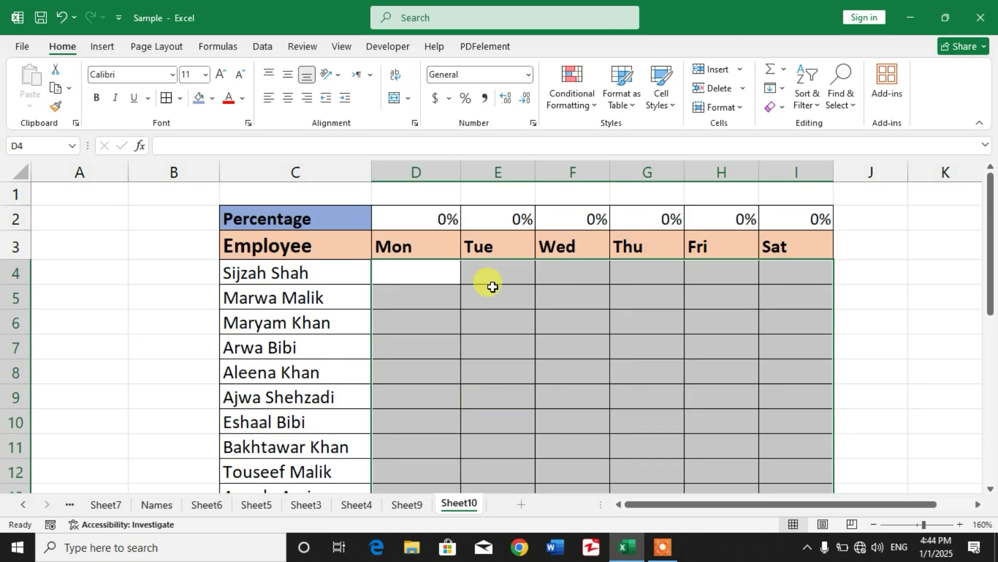
{"action": "left_click_drag", "start_coordinate": [415, 217], "coordinate": [647, 245]}
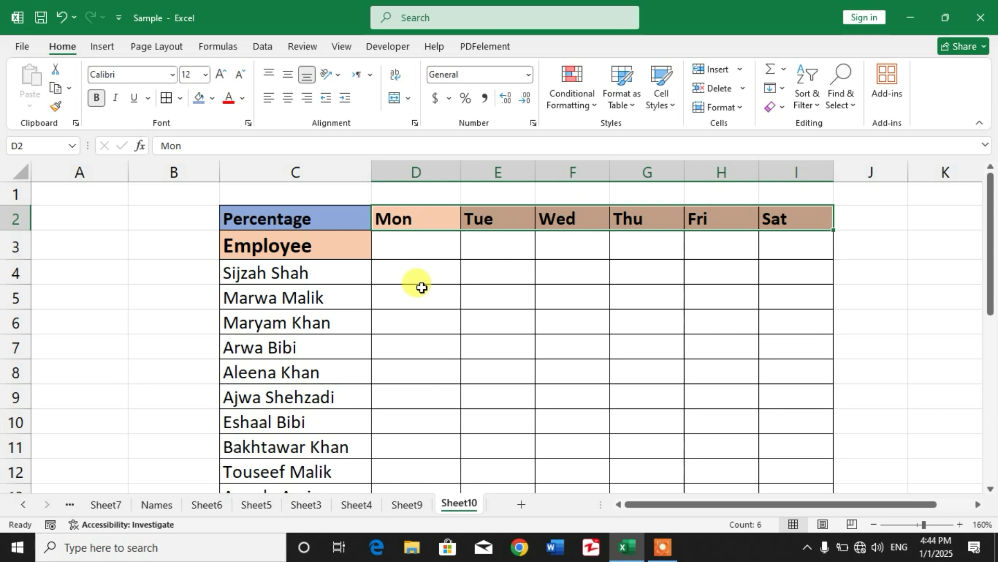
{"action": "key", "text": "ctrl+z"}
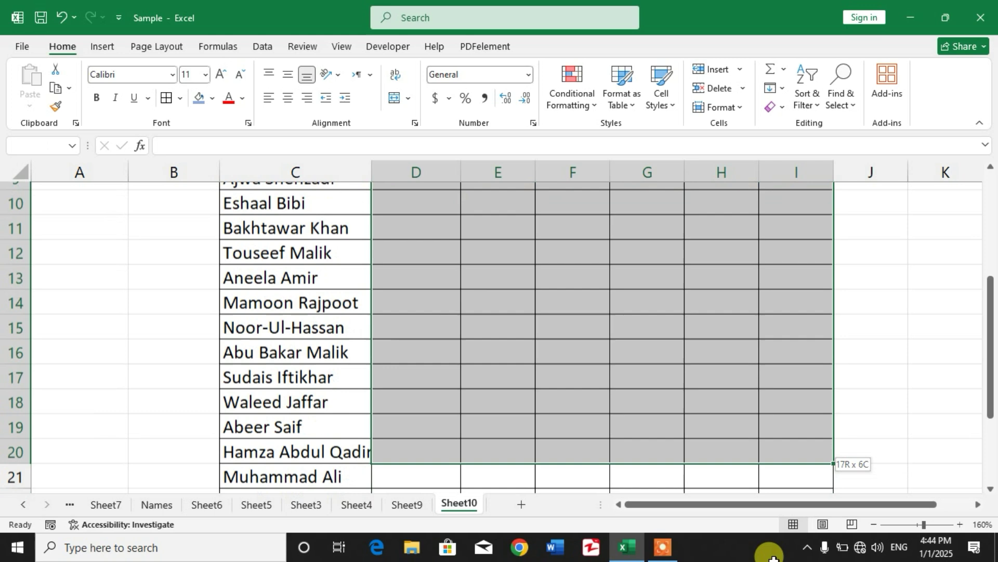
{"action": "scroll", "scroll_direction": "down", "scroll_amount": 3}
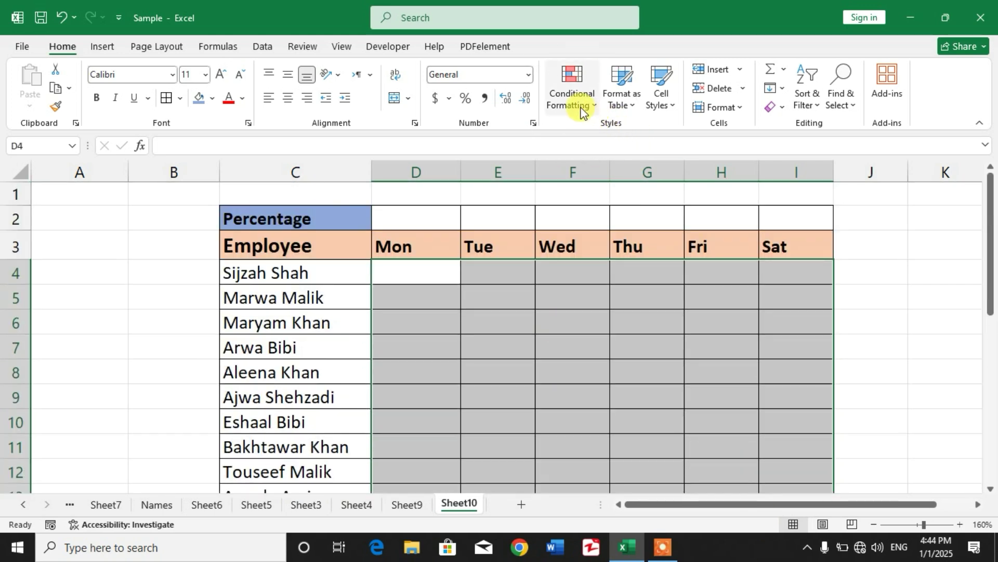
Start a Conditional Formatting New Rule with the Icon Sets format style.
{"action": "left_click", "coordinate": [571, 87]}
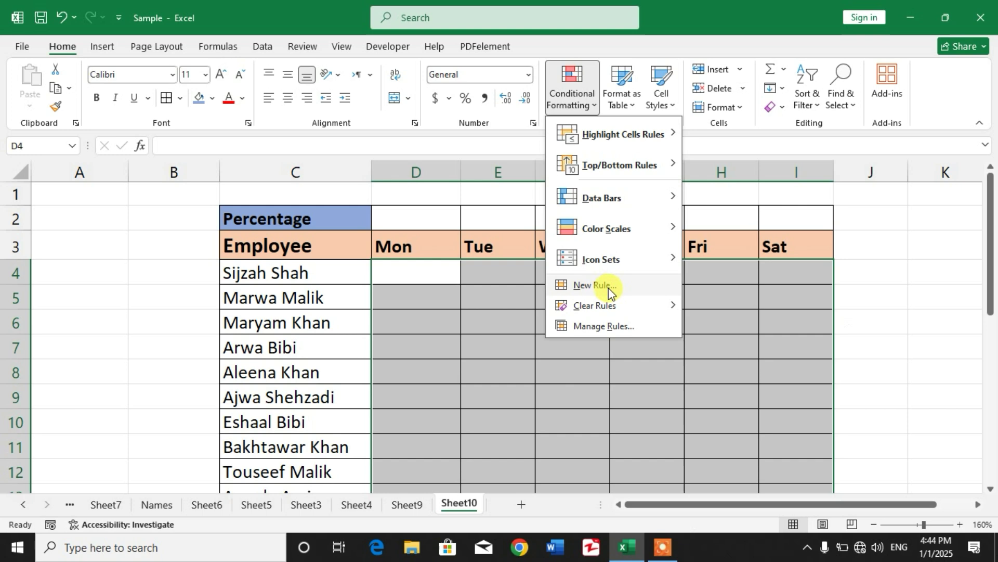
{"action": "left_click", "coordinate": [593, 285]}
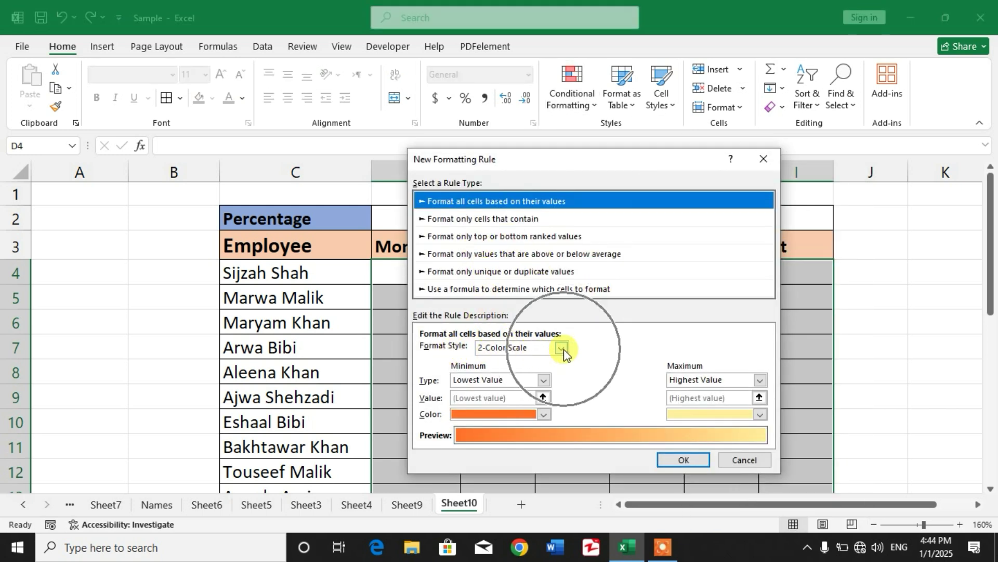
{"action": "left_click", "coordinate": [561, 348]}
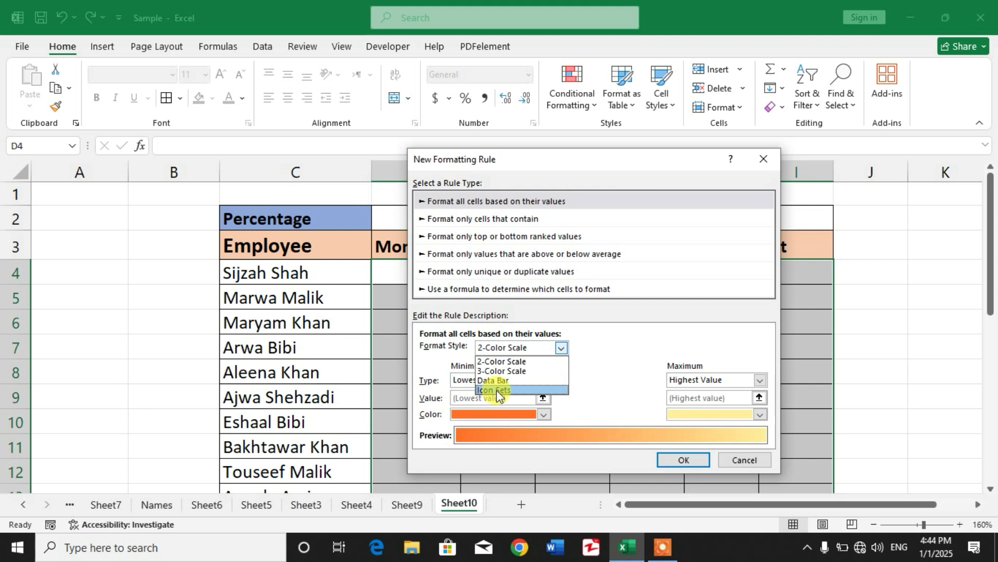
{"action": "left_click", "coordinate": [494, 389]}
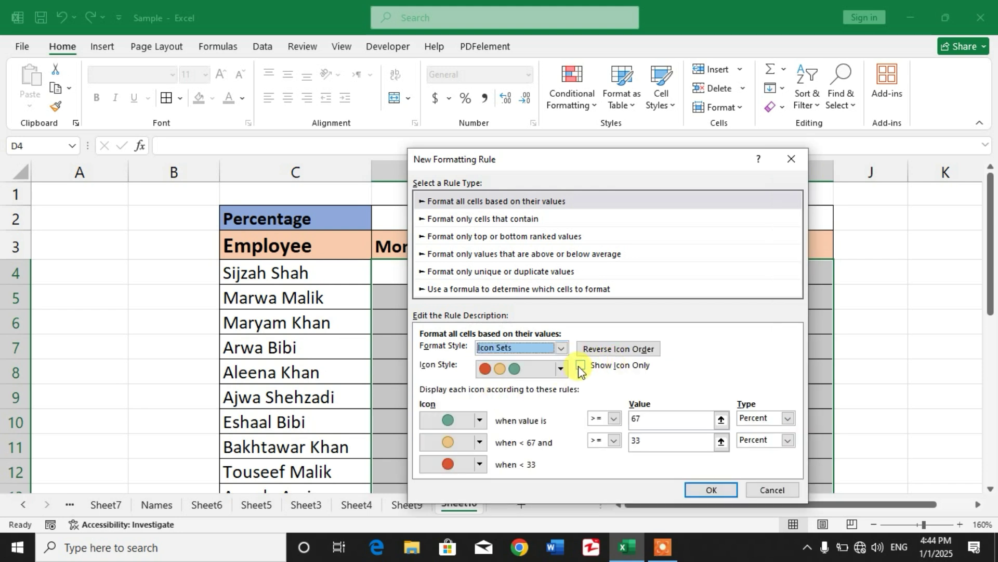
Set the icon rule to Show Icon Only with tick, cross and exclamation icons.
{"action": "left_click", "coordinate": [580, 365]}
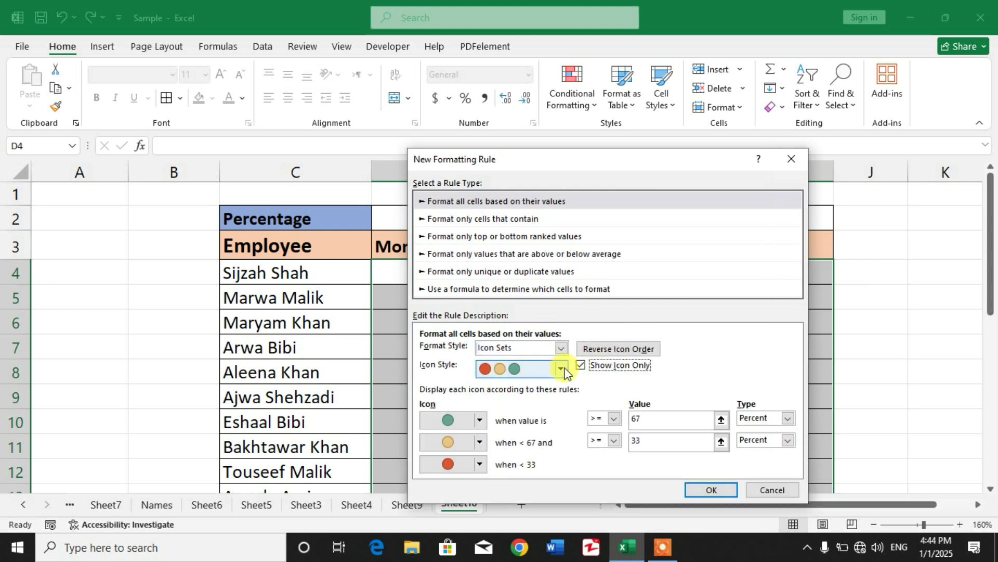
{"action": "left_click", "coordinate": [559, 368]}
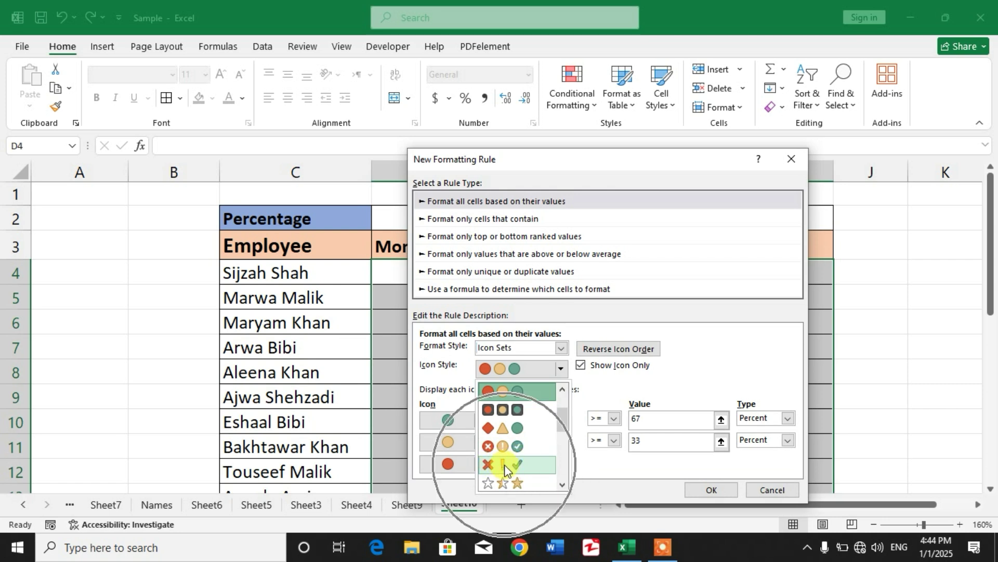
{"action": "left_click", "coordinate": [515, 465]}
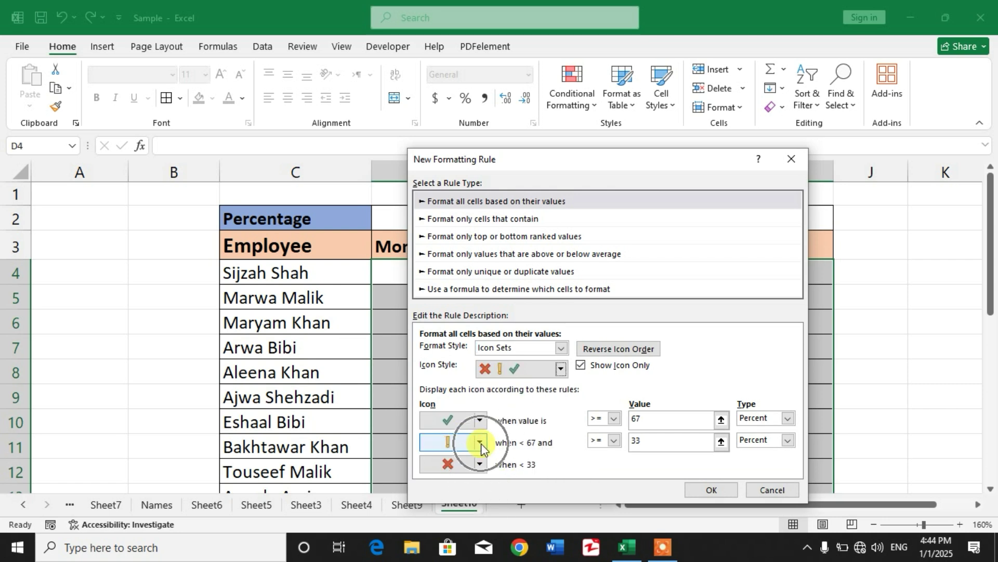
{"action": "left_click", "coordinate": [479, 442]}
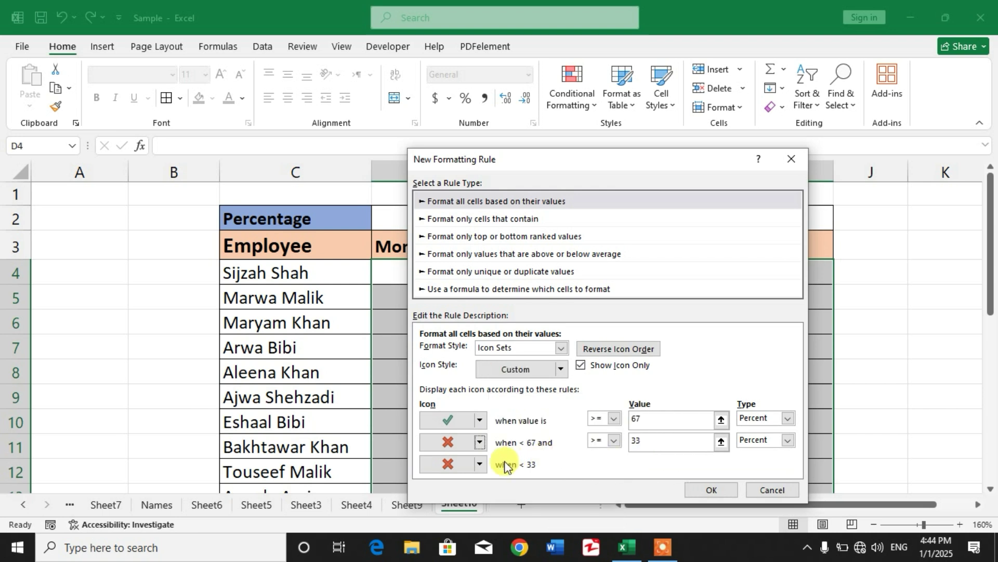
{"action": "left_click", "coordinate": [479, 463]}
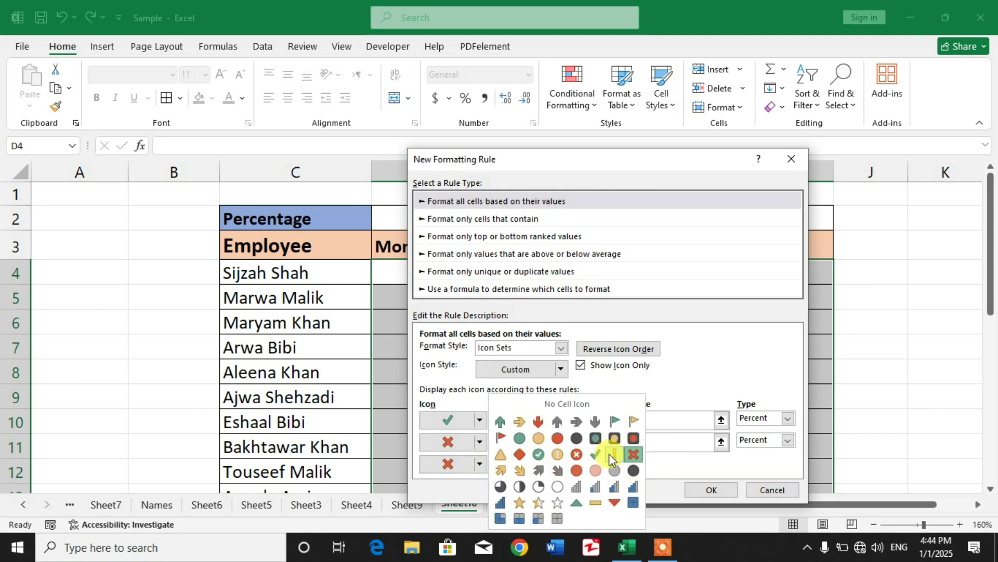
{"action": "left_click", "coordinate": [613, 454]}
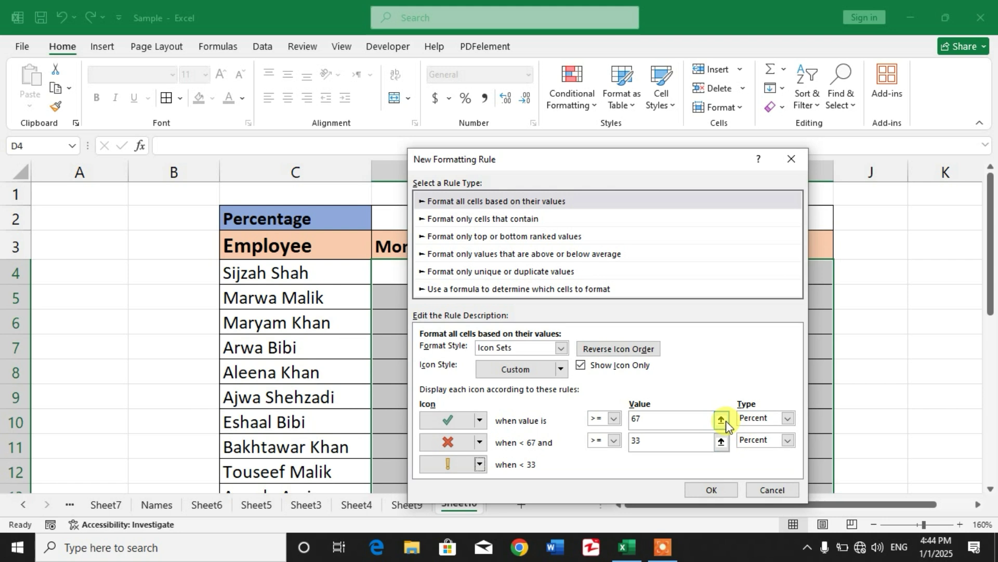
Set both icon thresholds to Number type, 1 for tick and 0 for cross, and apply.
{"action": "left_click", "coordinate": [788, 418]}
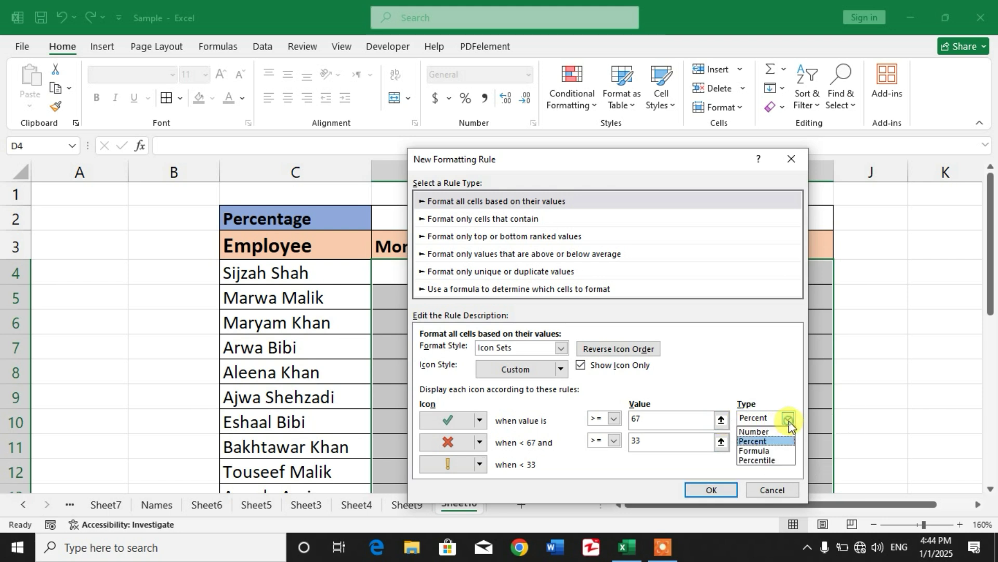
{"action": "left_click", "coordinate": [754, 431]}
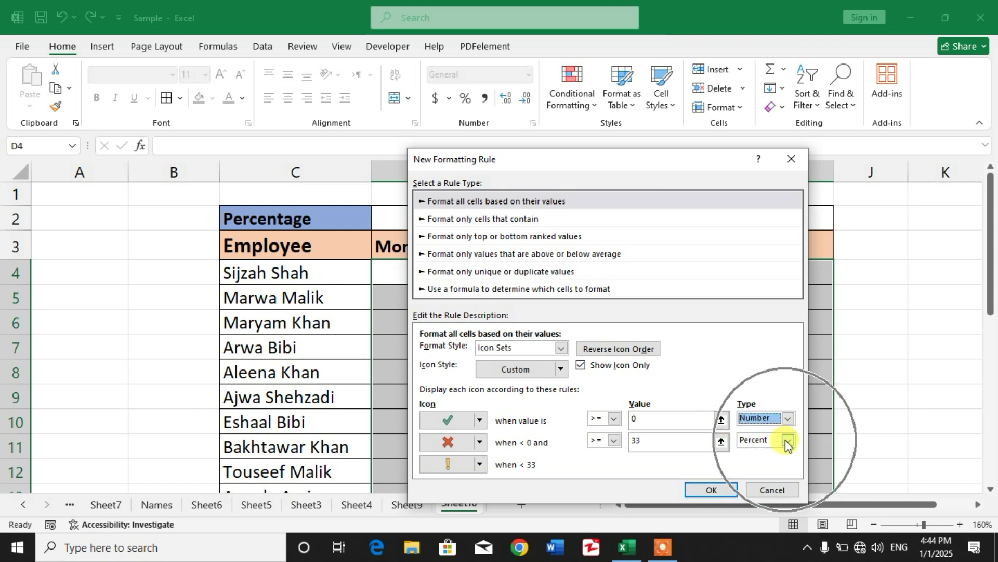
{"action": "left_click", "coordinate": [755, 439]}
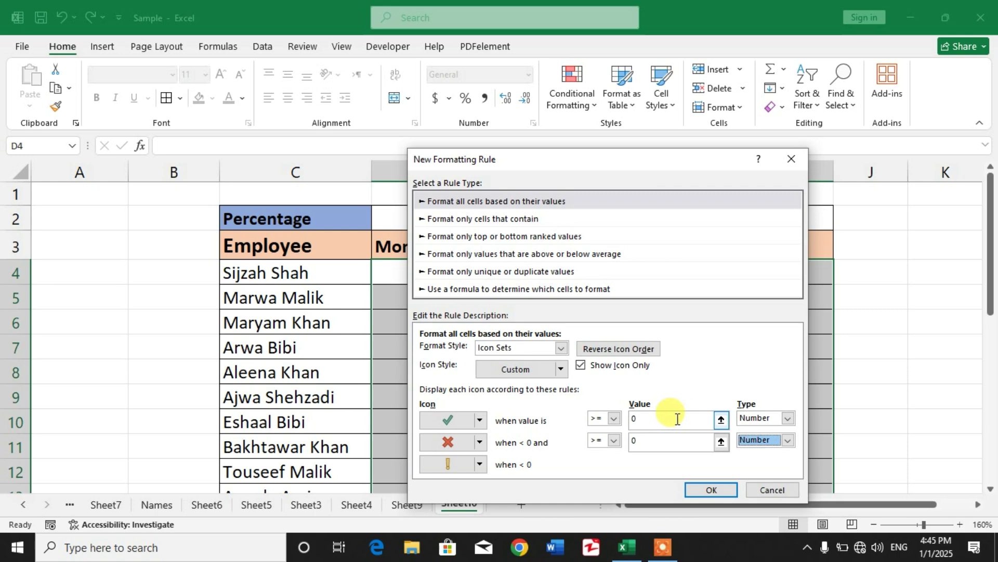
{"action": "type", "text": "1"}
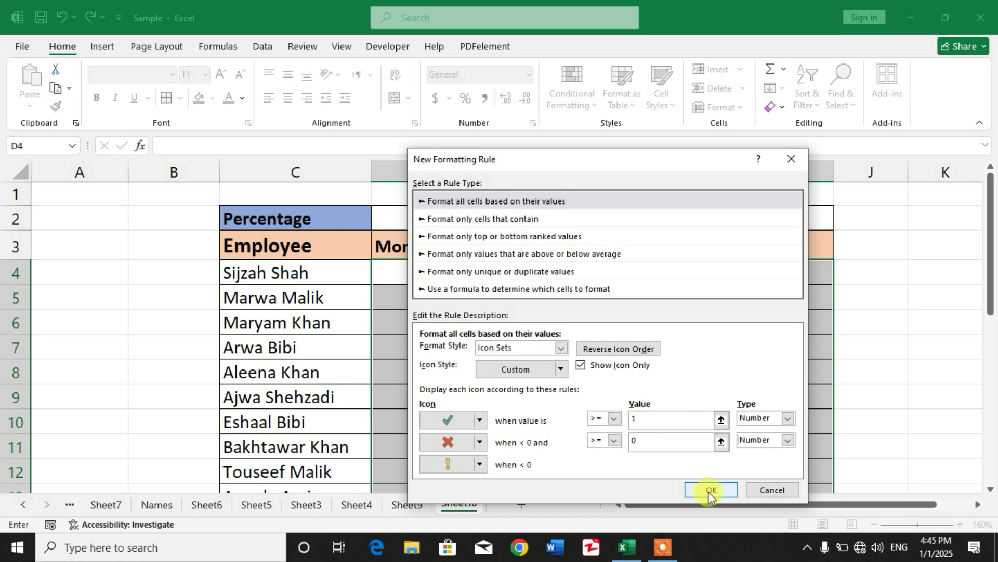
{"action": "left_click", "coordinate": [710, 488]}
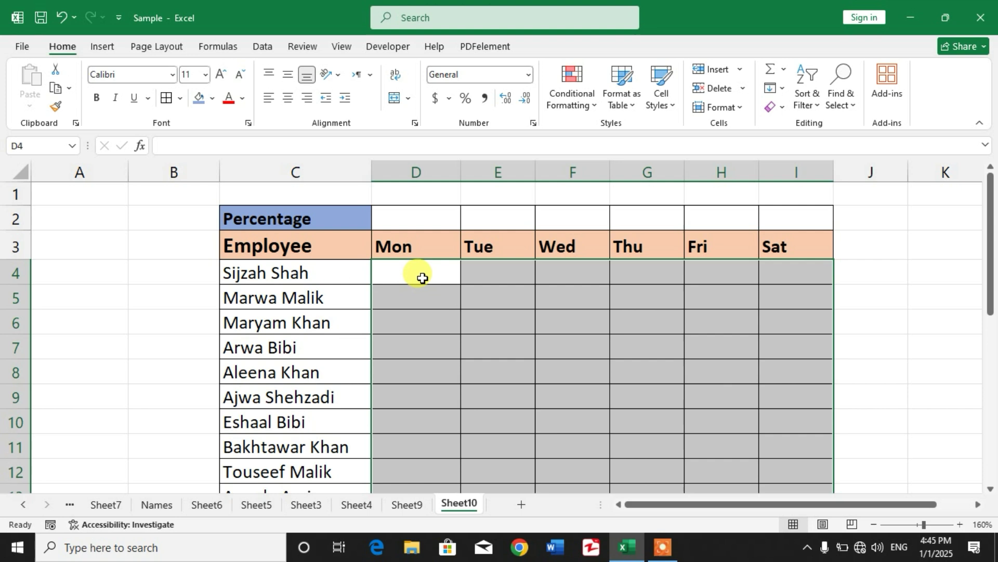
Enter 1 in the first employees' weekday cells to show ticks.
{"action": "type", "text": "1"}
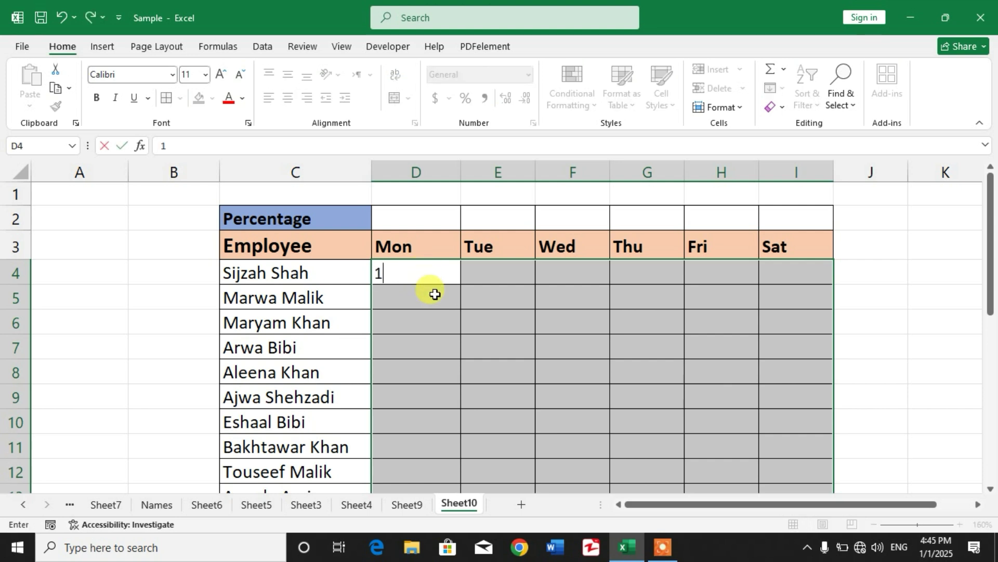
{"action": "key", "text": "enter"}
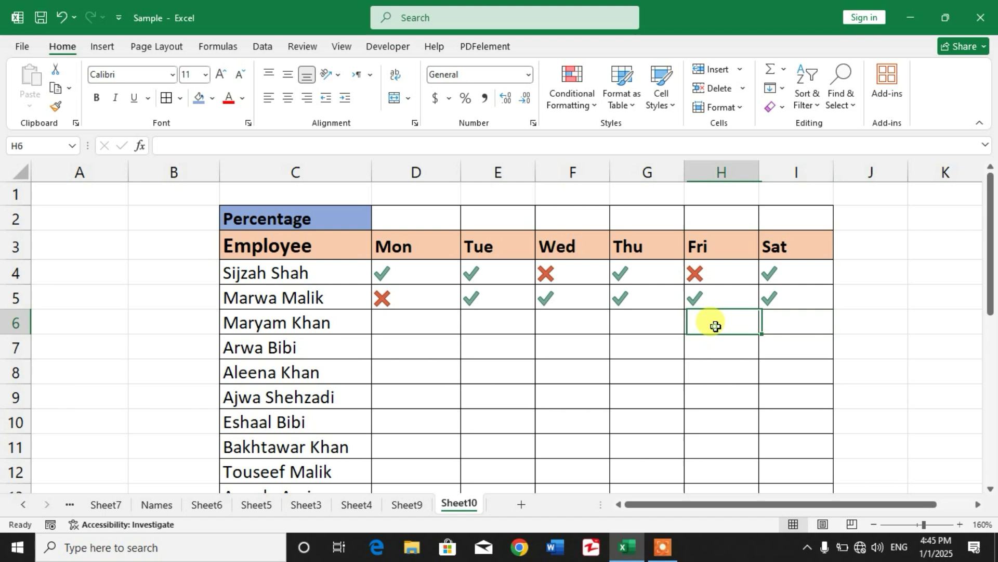
{"action": "type", "text": "1"}
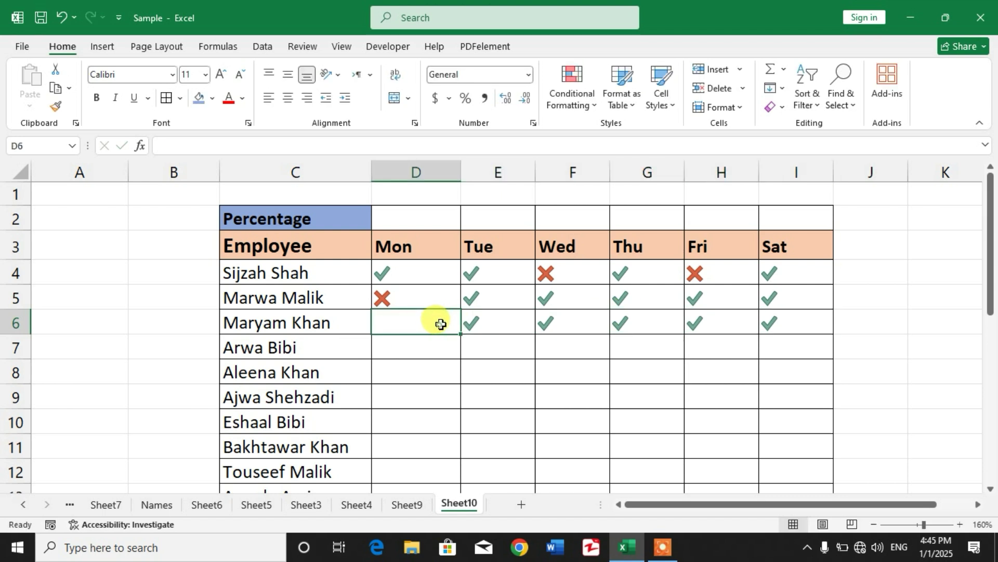
{"action": "type", "text": "1"}
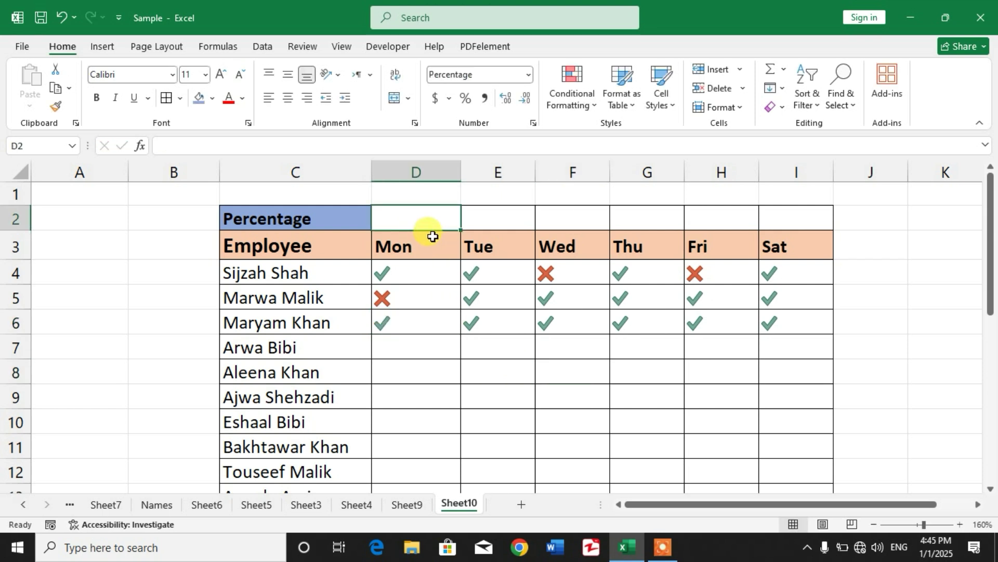
{"action": "mouse_move", "coordinate": [449, 242]}
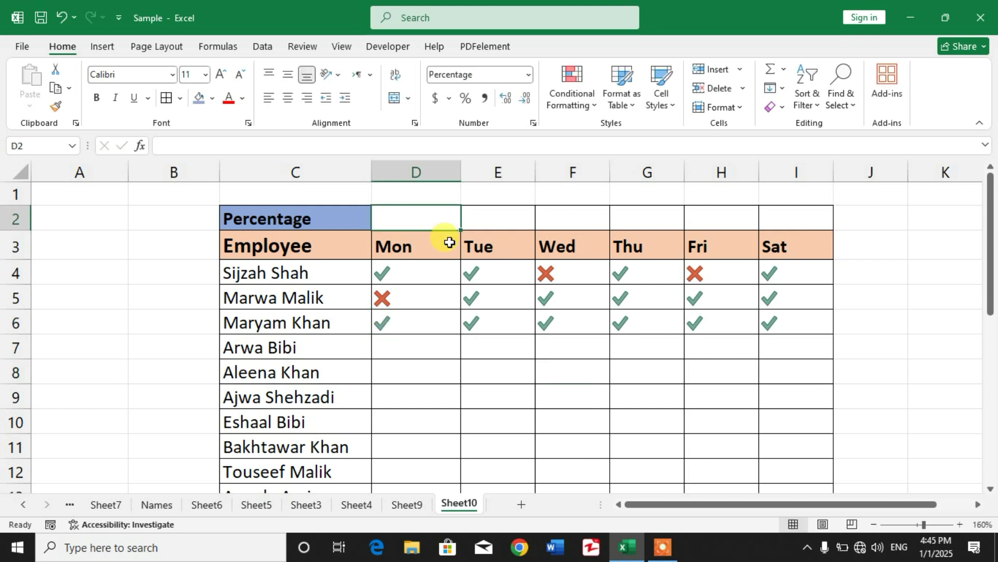
In D2, begin the formula with =COUNTIF(D4:D26,"1") counting Monday's present entries.
{"action": "type", "text": "="}
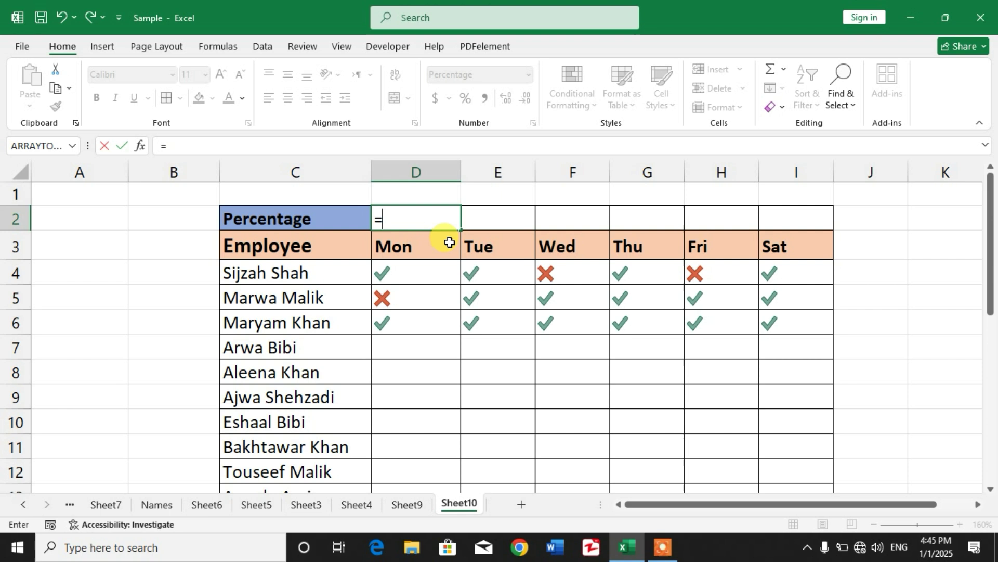
{"action": "type", "text": "count"}
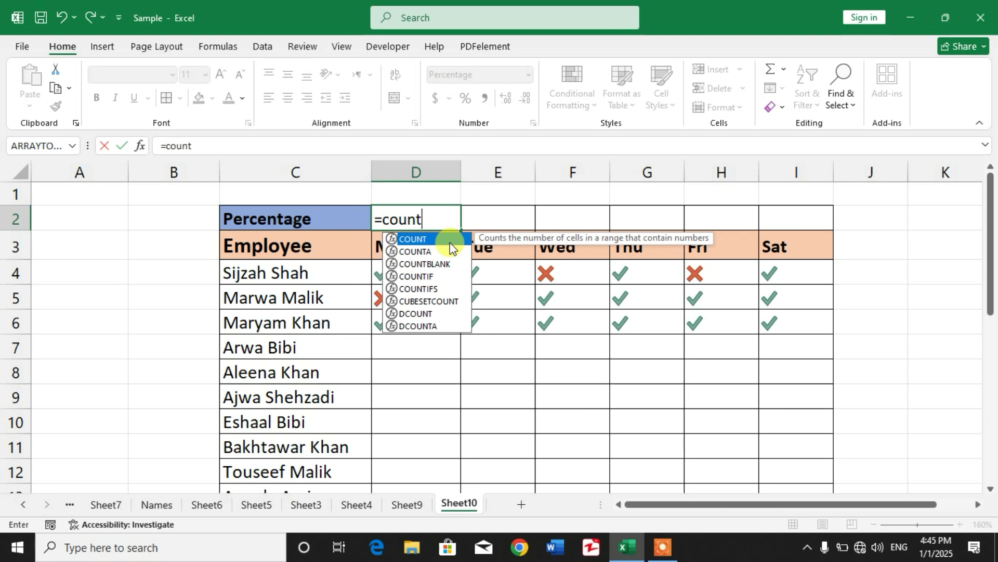
{"action": "type", "text": "if(D4:D18"}
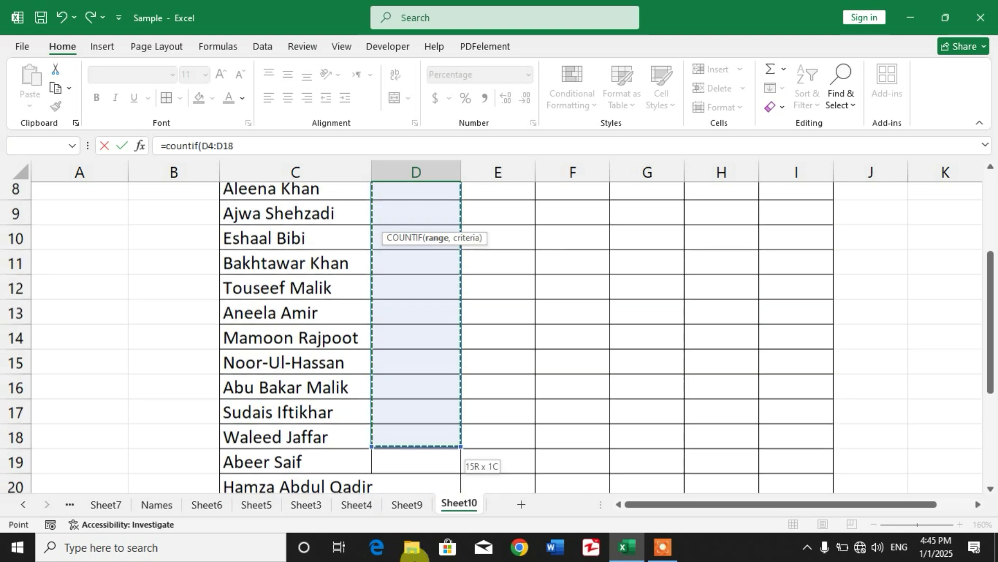
{"action": "left_click_drag", "start_coordinate": [415, 439], "coordinate": [430, 451]}
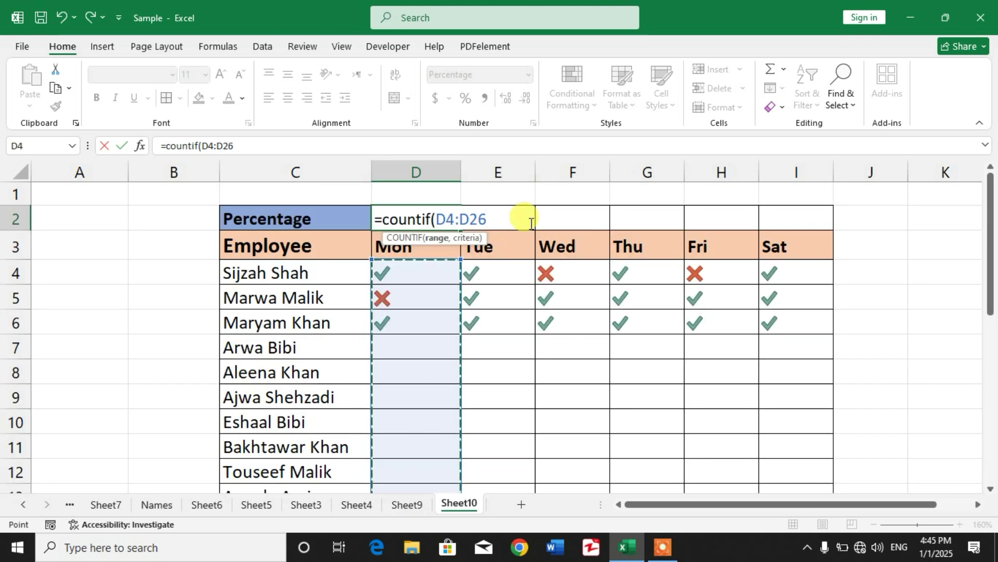
{"action": "type", "text": ",\""}
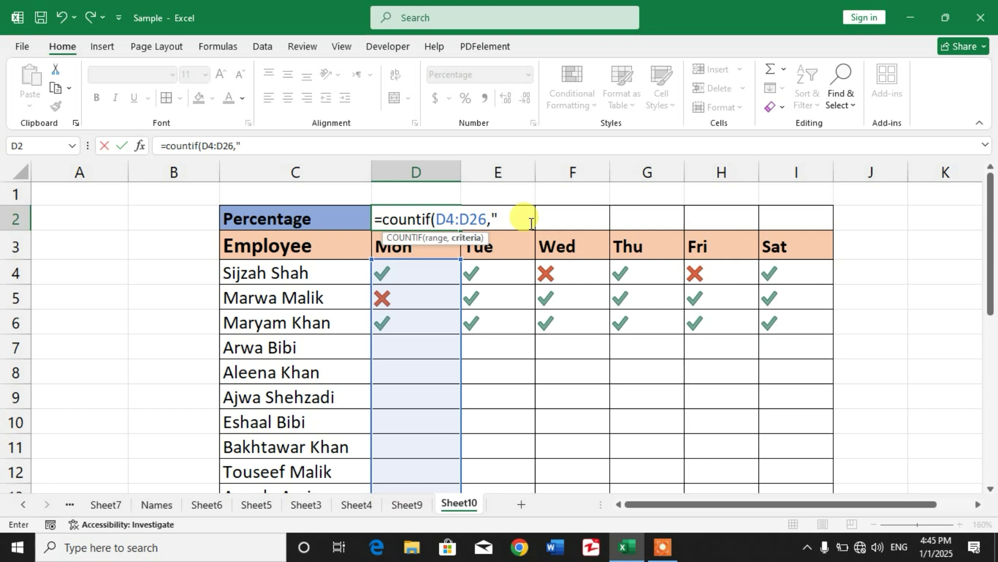
{"action": "type", "text": "1"}
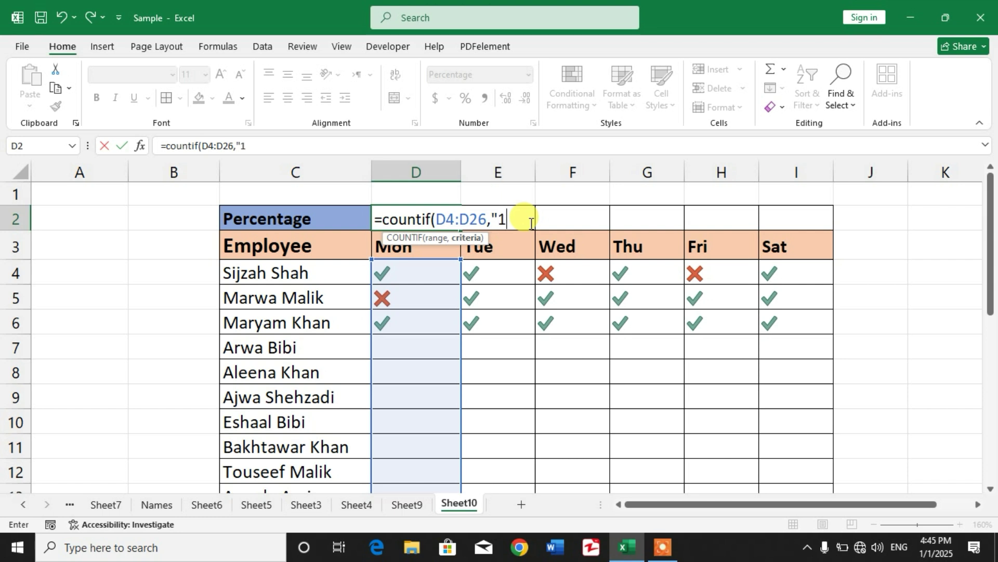
{"action": "type", "text": "\""}
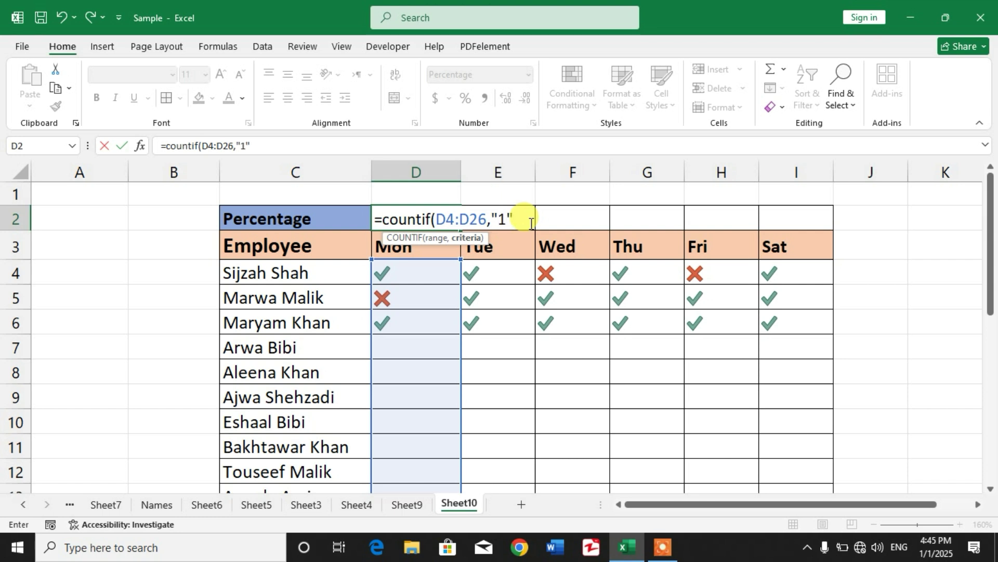
{"action": "type", "text": ")"}
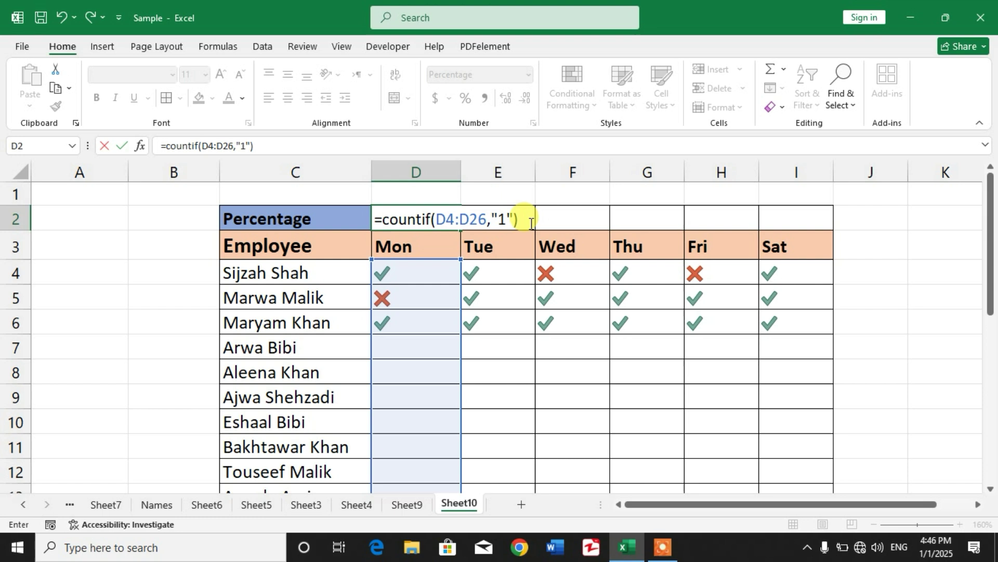
Divide by COUNTA(C4:C26) with the names range locked using F4, and enter.
{"action": "type", "text": "/"}
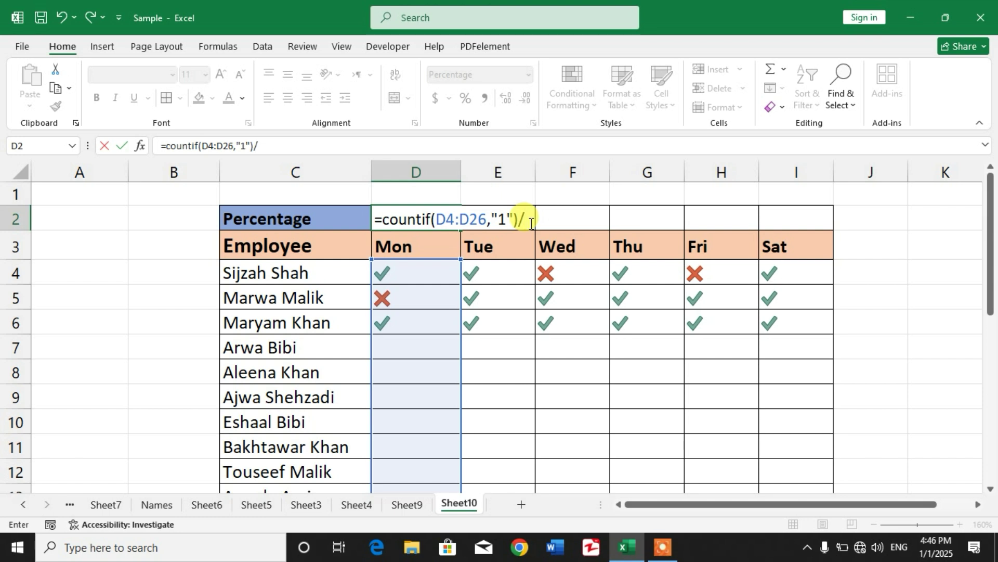
{"action": "type", "text": "count"}
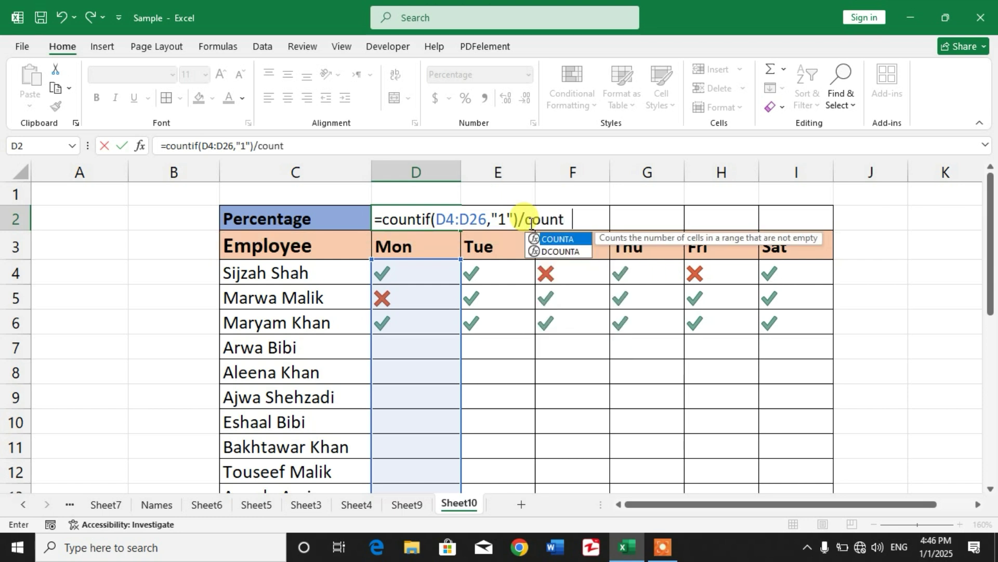
{"action": "type", "text": "a"}
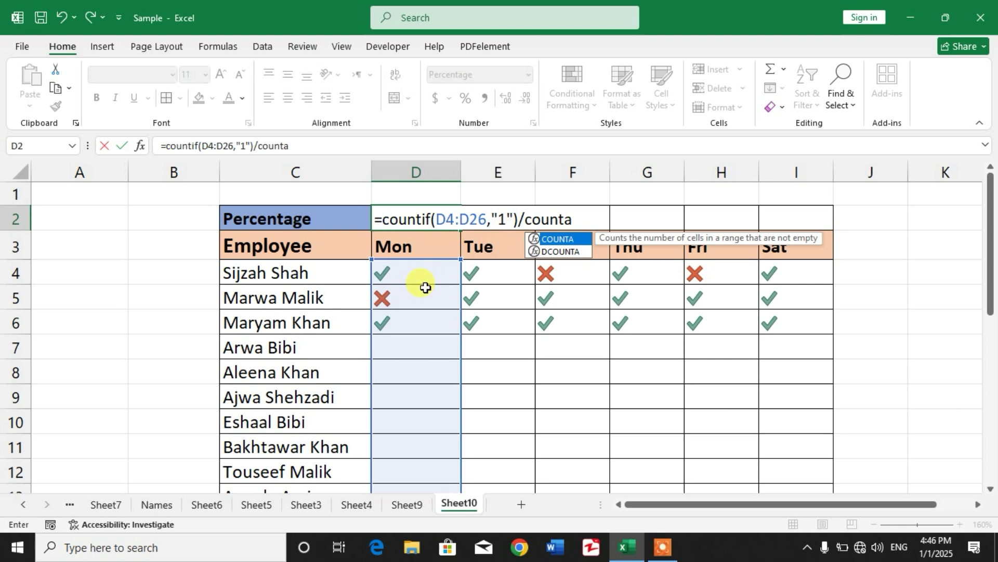
{"action": "type", "text": "(C4:C26"}
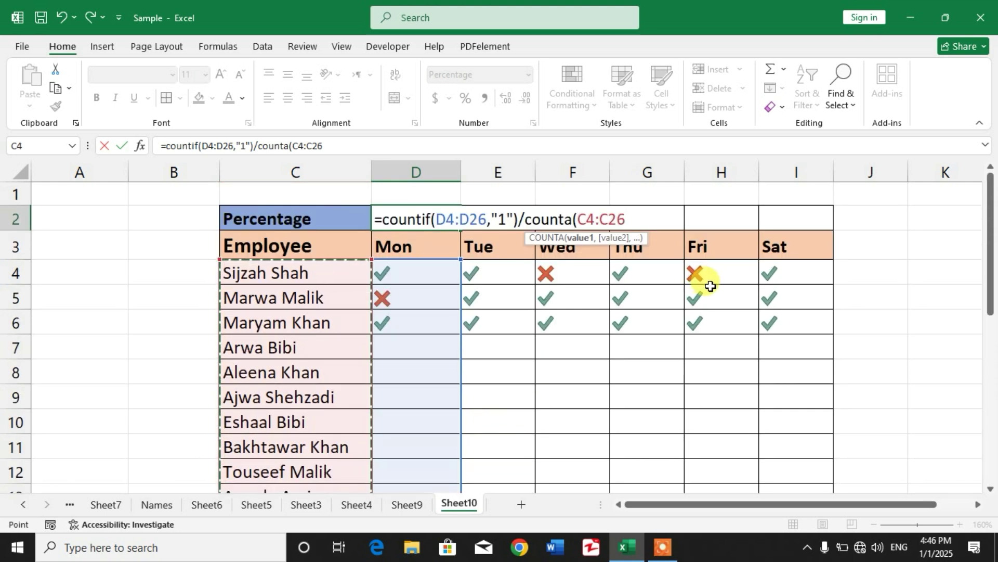
{"action": "key", "text": "f4"}
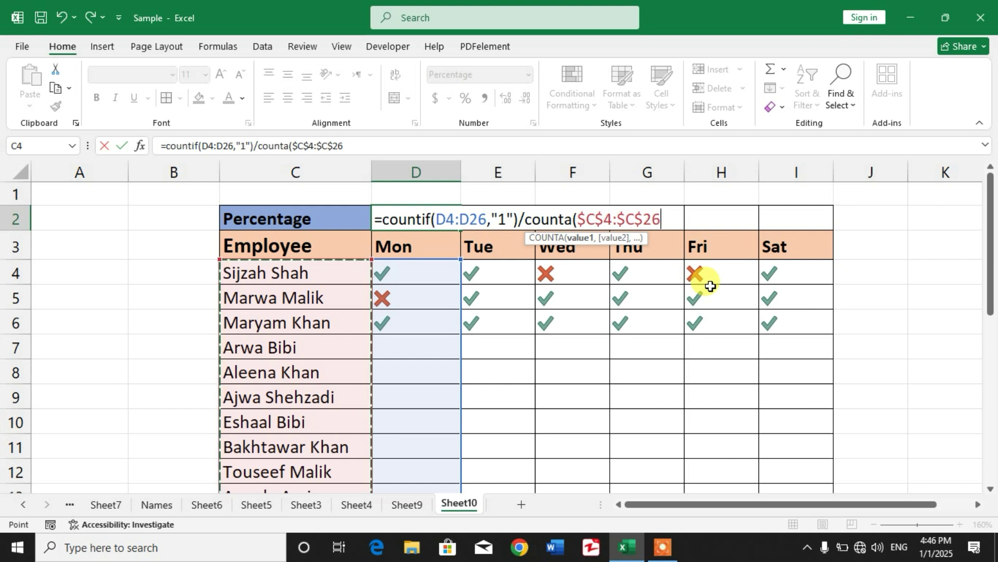
{"action": "type", "text": ")"}
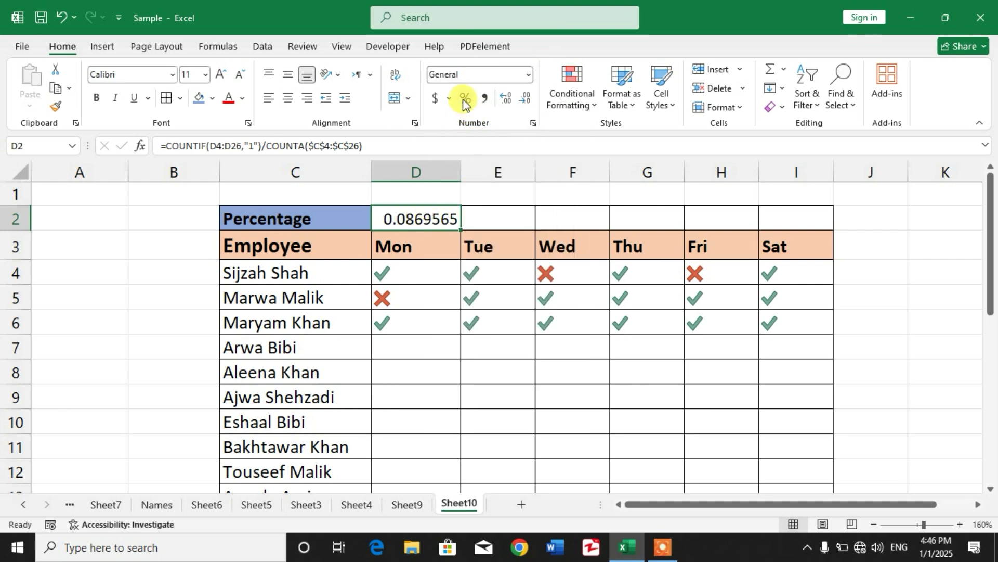
Apply Percent Style to Monday's attendance result in D2.
{"action": "left_click", "coordinate": [465, 99]}
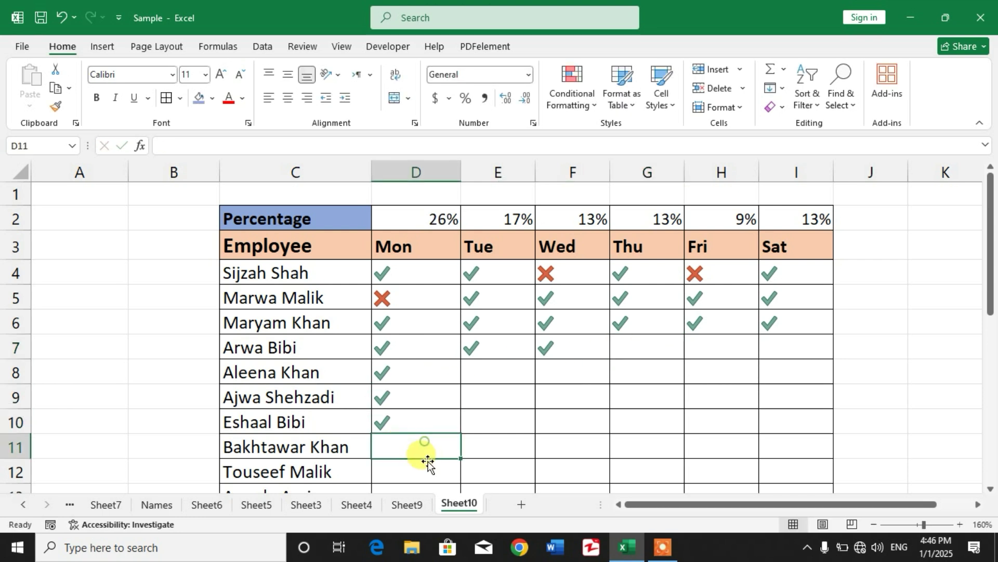
{"action": "type", "text": "1"}
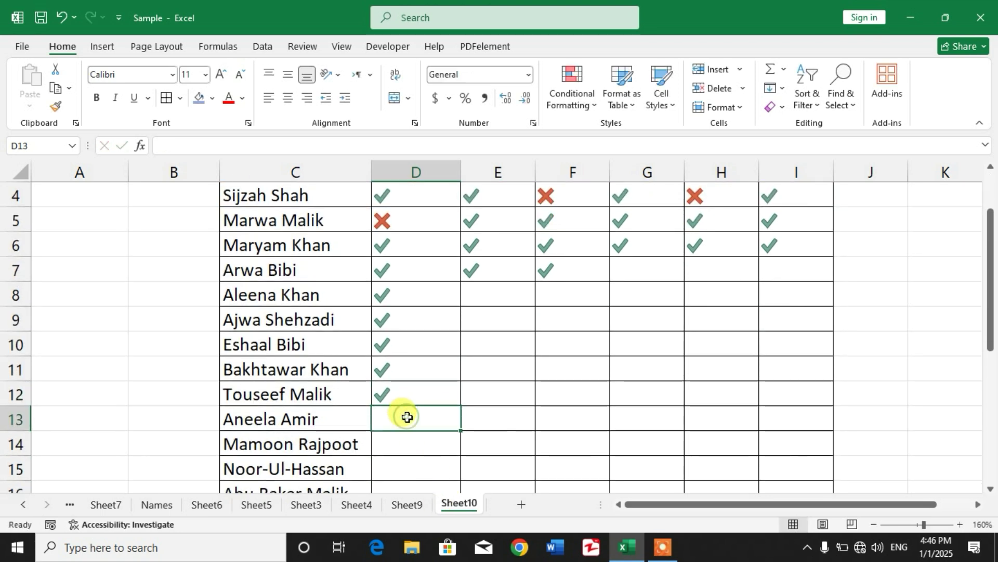
{"action": "type", "text": "0"}
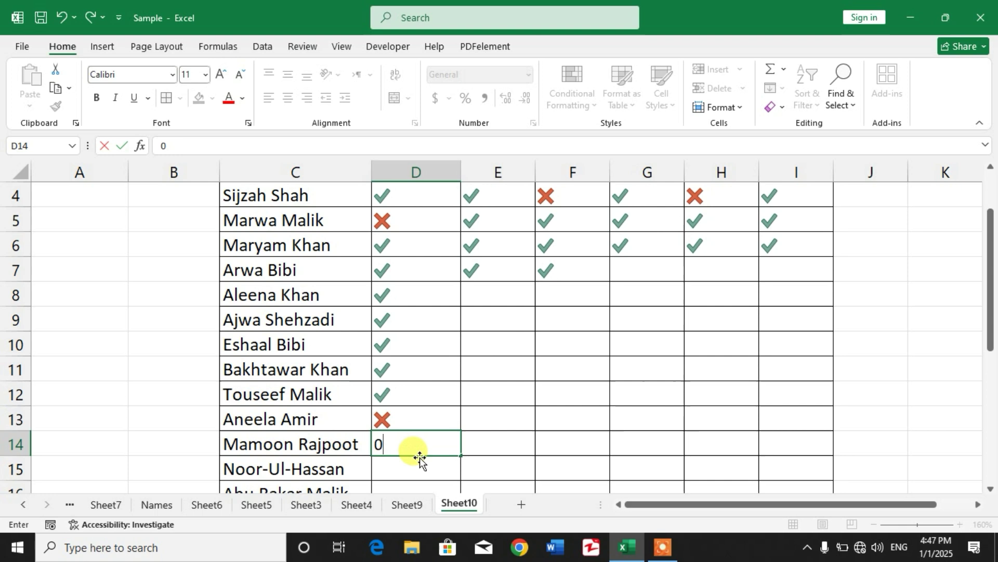
{"action": "type", "text": "1"}
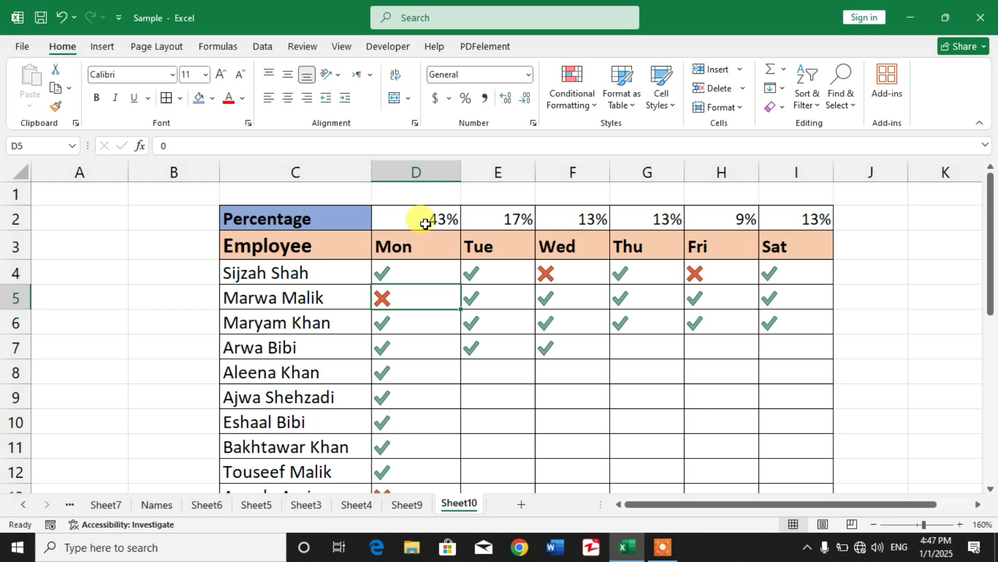
{"action": "left_click", "coordinate": [415, 218]}
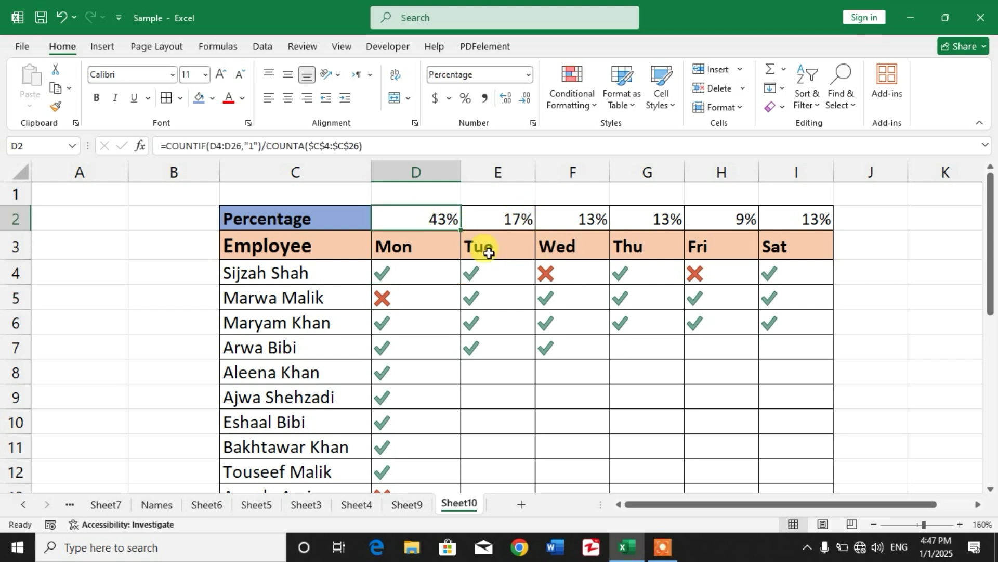
{"action": "mouse_move", "coordinate": [491, 242]}
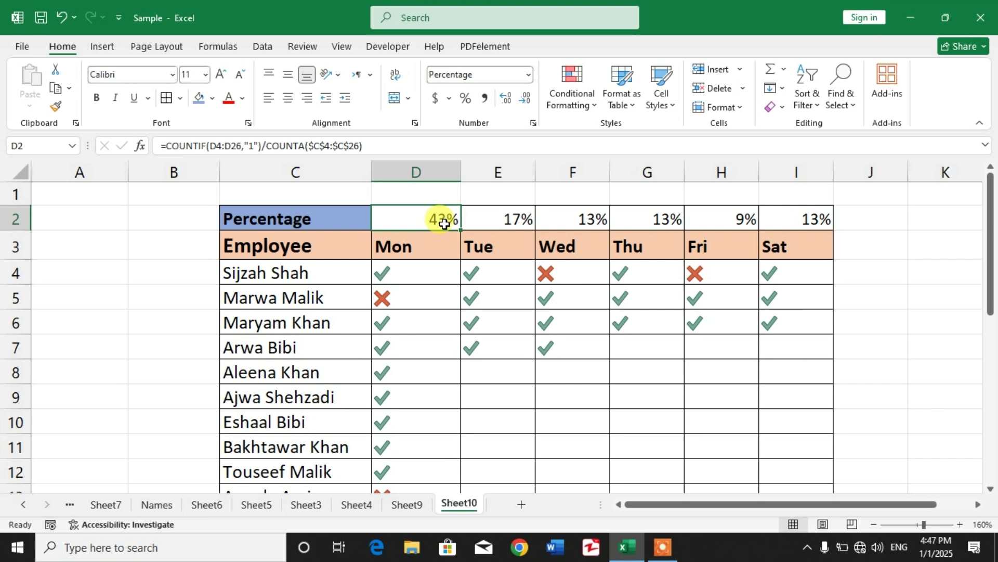
{"action": "mouse_move", "coordinate": [592, 108]}
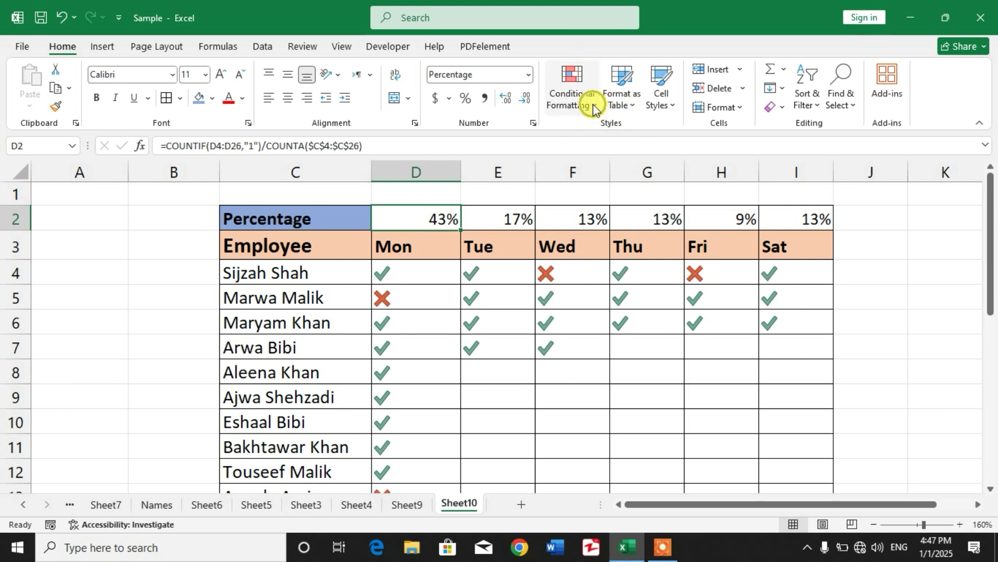
Apply green gradient-fill data bars to the Monday–Saturday percentages in D2:I2.
{"action": "left_click", "coordinate": [571, 86]}
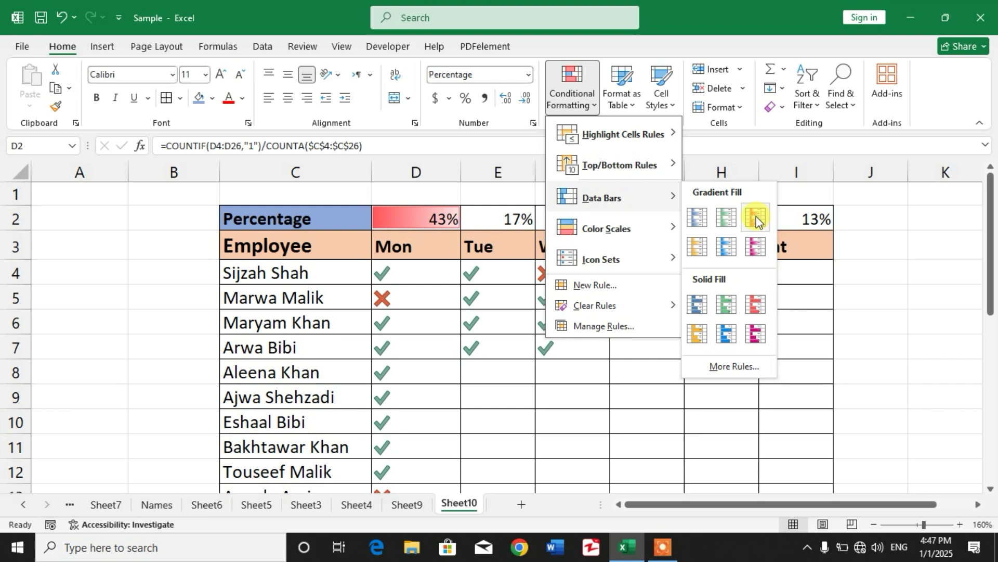
{"action": "left_click", "coordinate": [757, 216]}
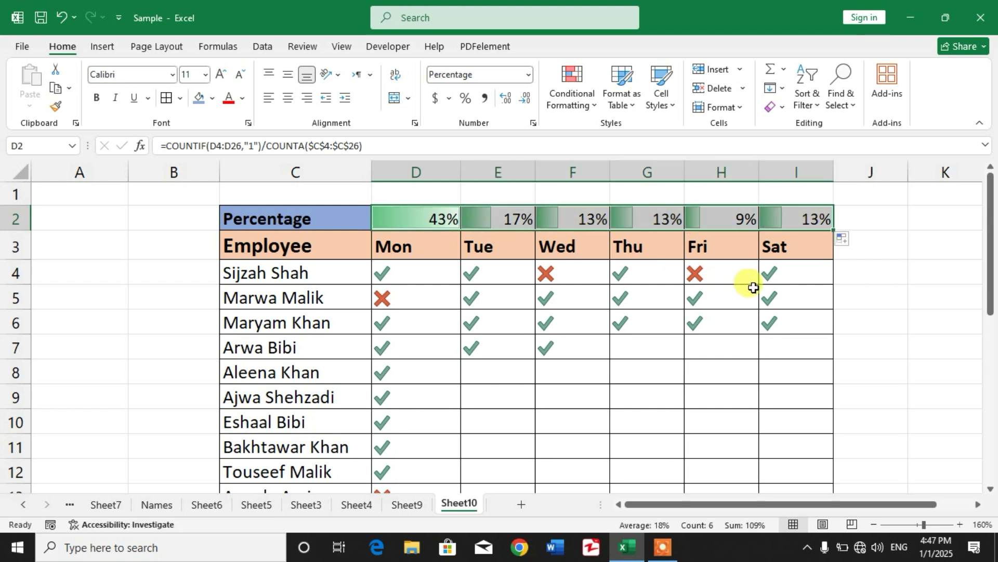
{"action": "left_click", "coordinate": [870, 272]}
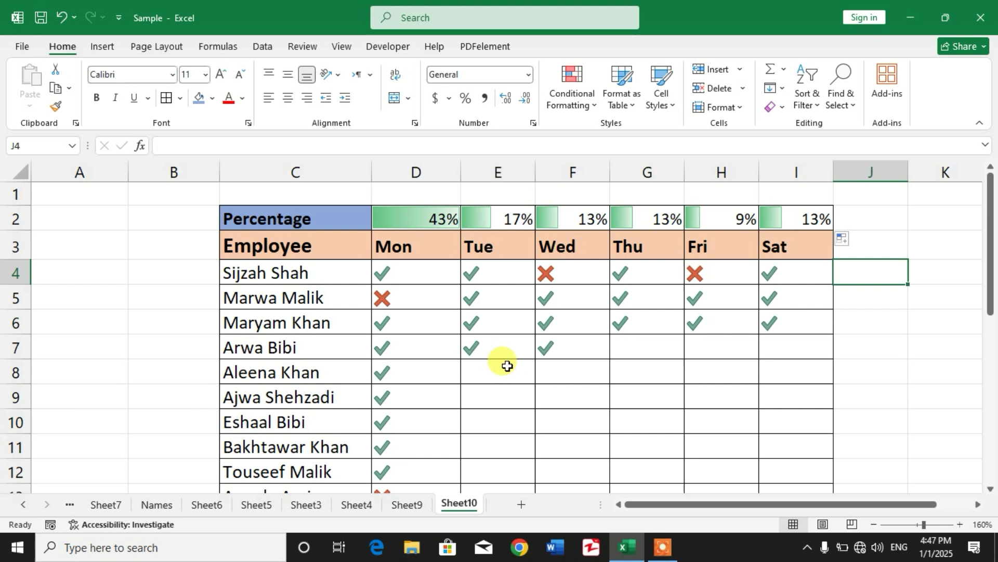
{"action": "type", "text": "3"}
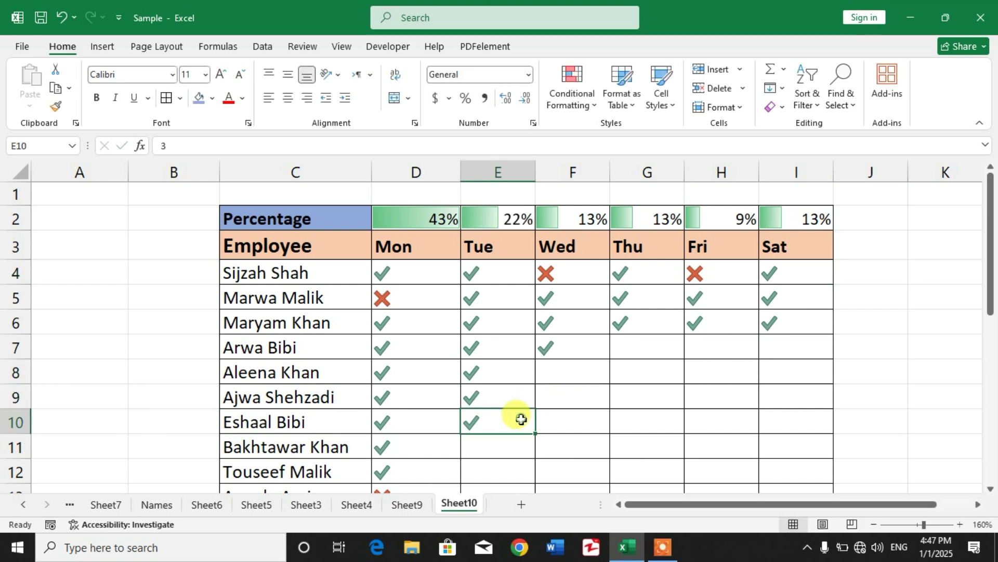
{"action": "left_click", "coordinate": [497, 446]}
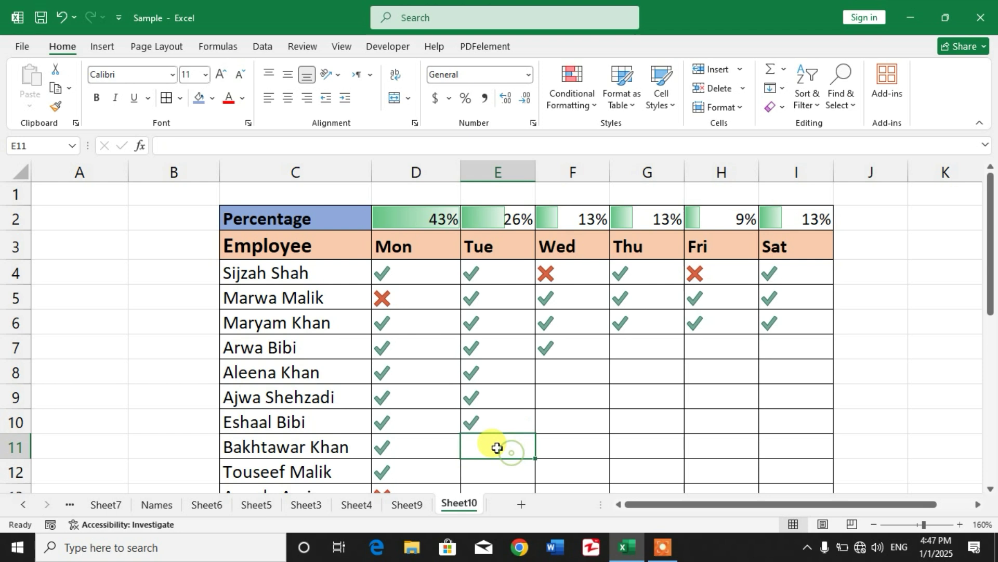